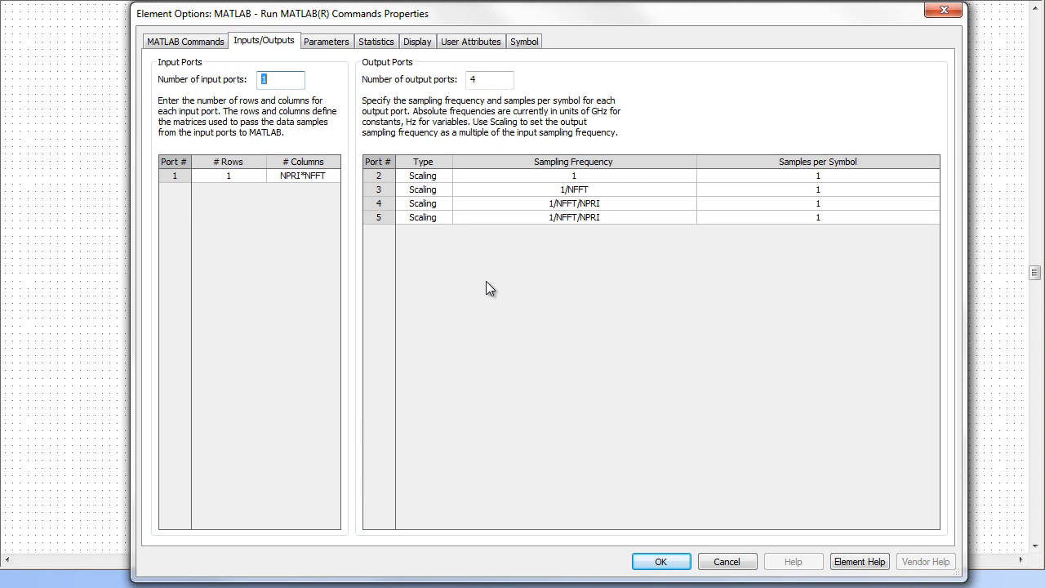
{"action": "mouse_move", "coordinate": [340, 181]}
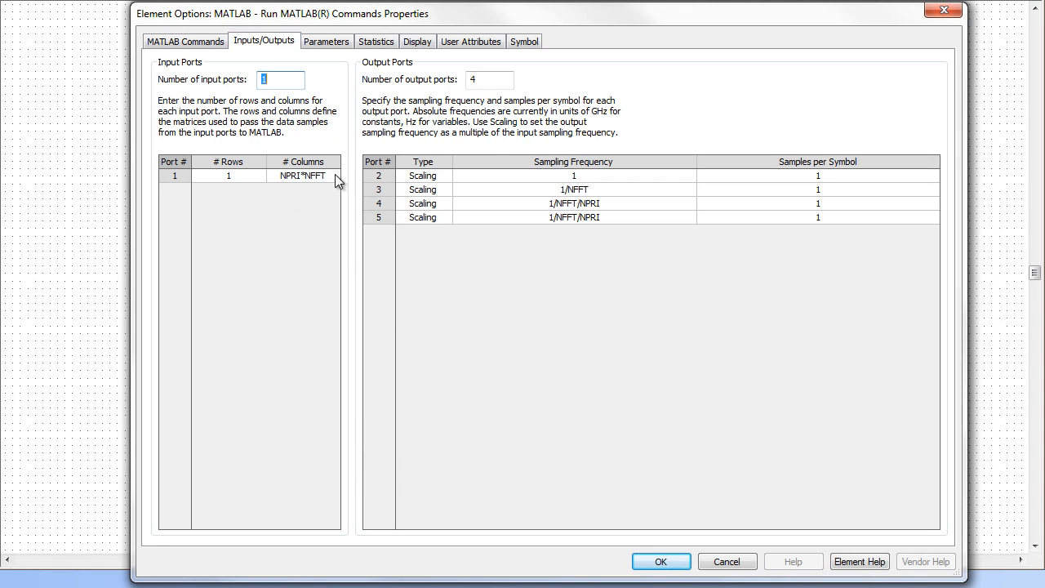
{"action": "mouse_move", "coordinate": [441, 235]}
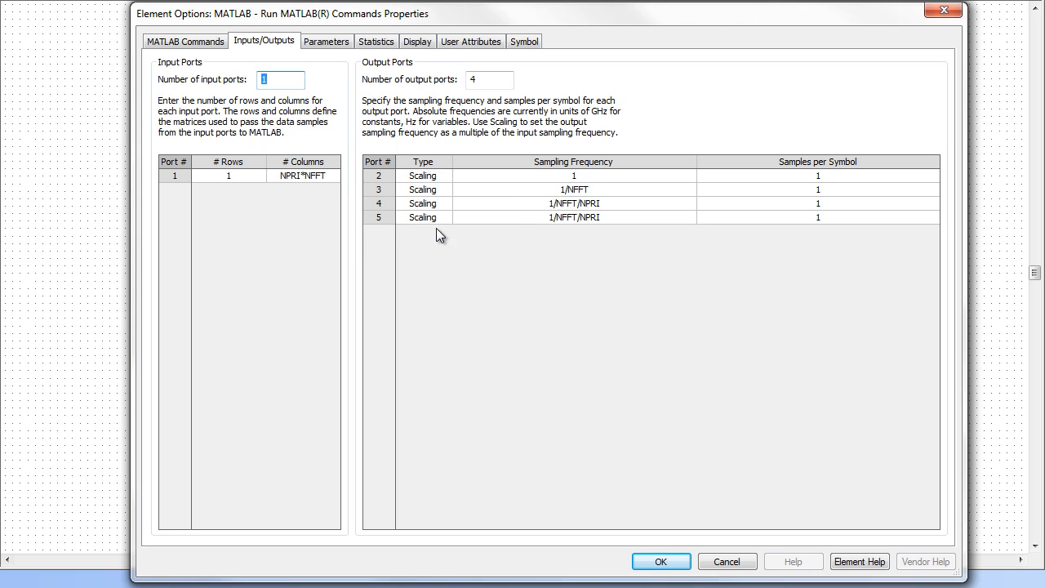
{"action": "mouse_move", "coordinate": [715, 235]}
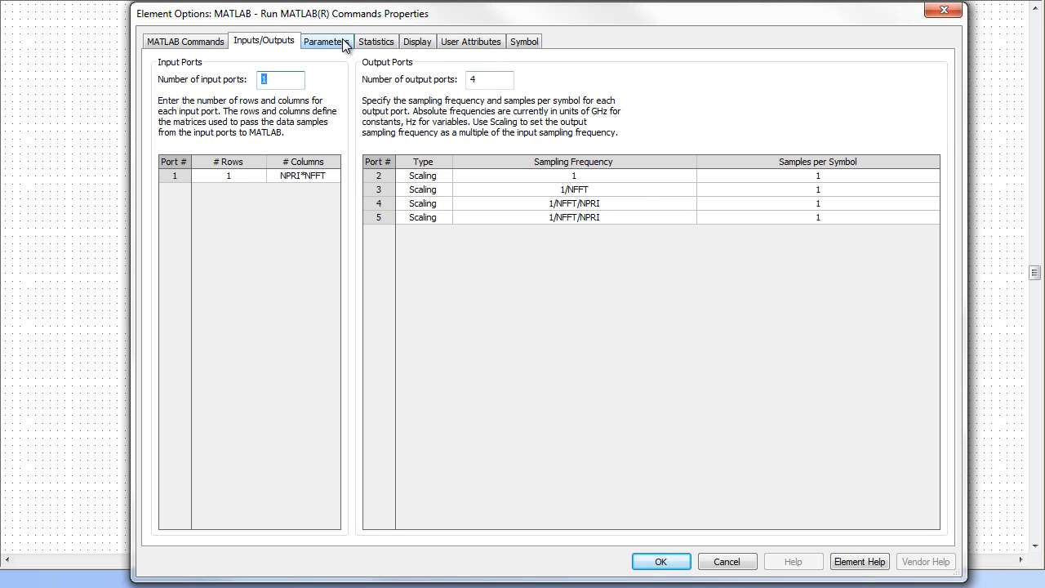
- Review the MATLAB block's parameters and its MATLAB commands, then focus the MATLAB command window
{"action": "left_click", "coordinate": [326, 41]}
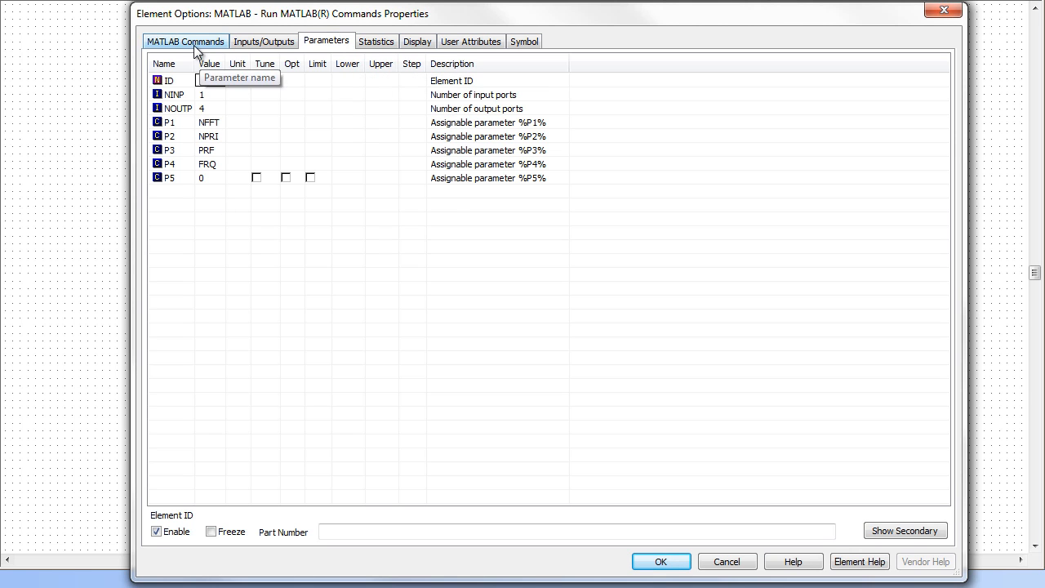
{"action": "left_click", "coordinate": [186, 41]}
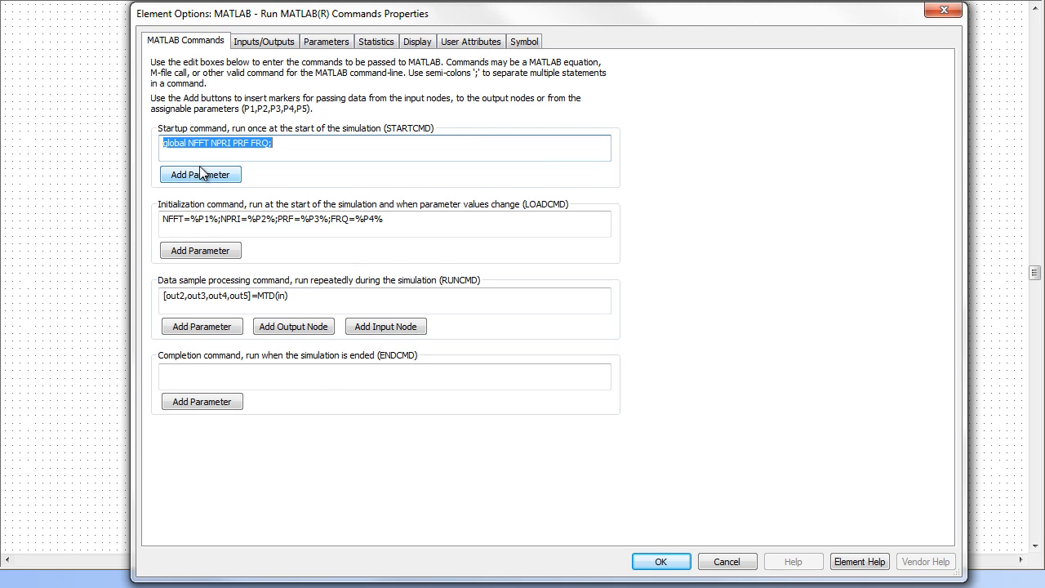
{"action": "left_click", "coordinate": [660, 562]}
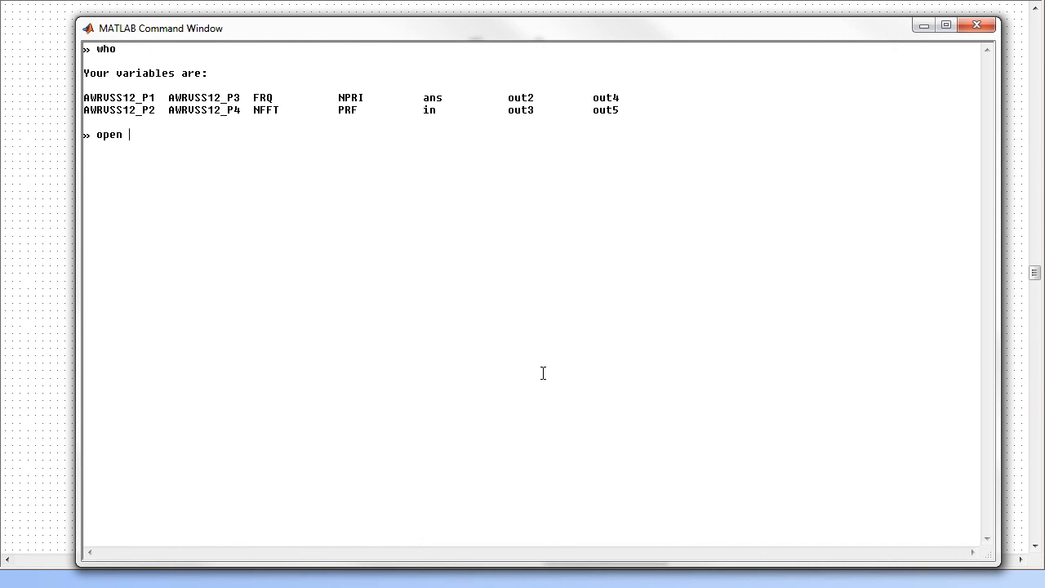
- Open MTD.m in the MATLAB editor and scroll down to its processing loops
{"action": "type", "text": "MTD.m"}
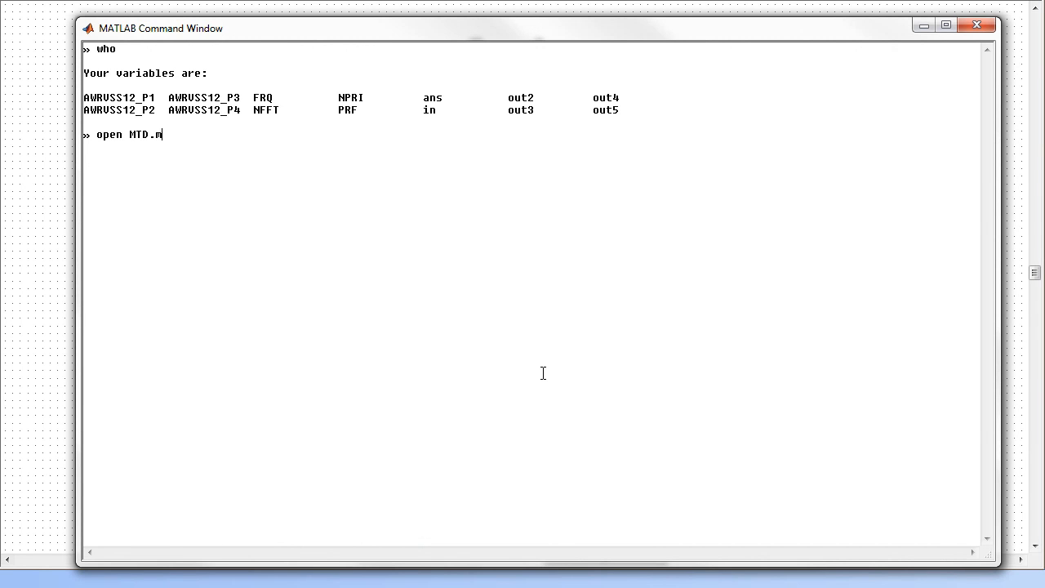
{"action": "key", "text": "Return"}
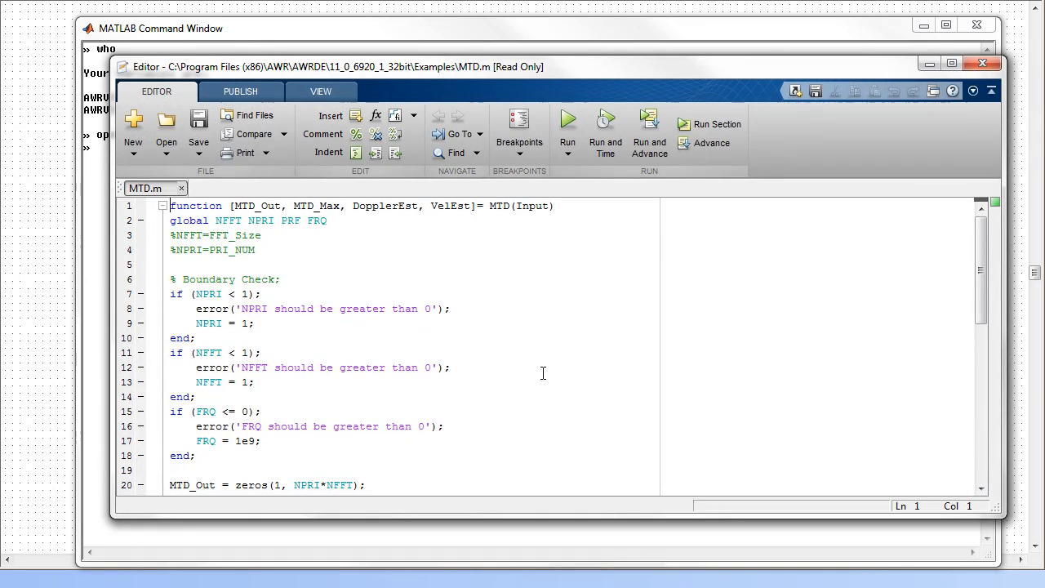
{"action": "scroll", "scroll_direction": "down", "scroll_amount": 3}
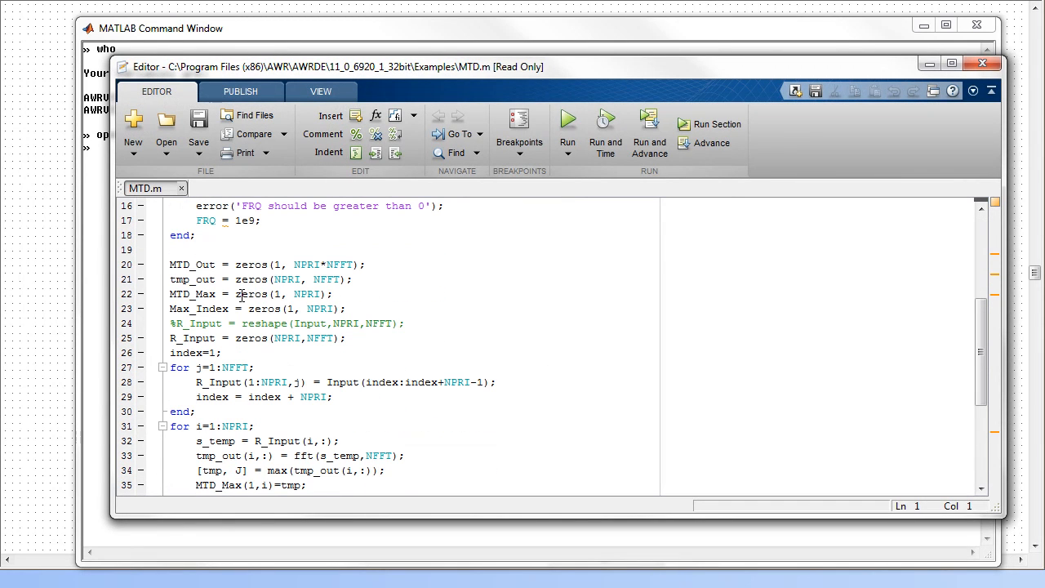
{"action": "left_click", "coordinate": [141, 264]}
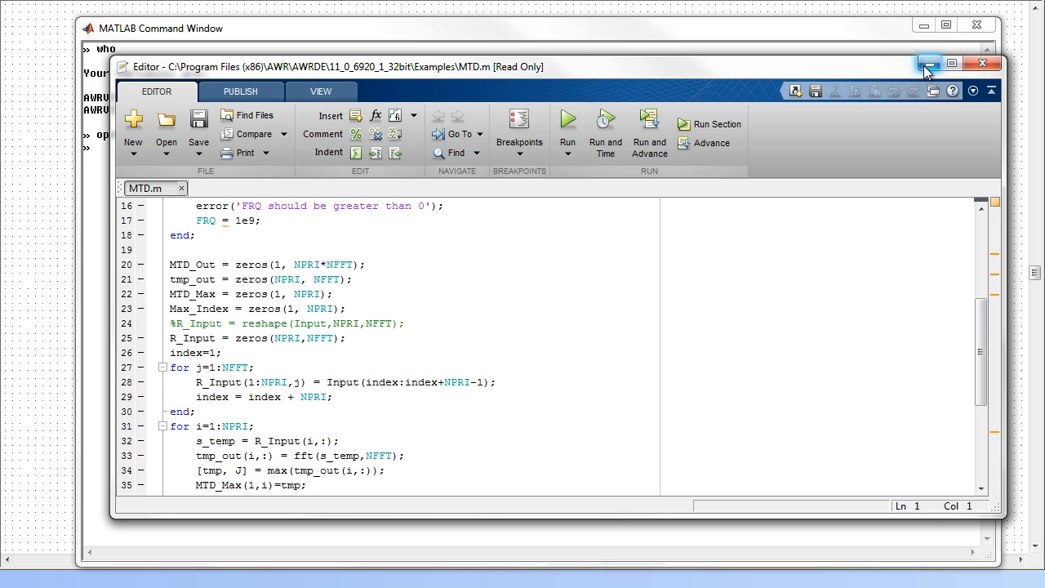
{"action": "mouse_move", "coordinate": [927, 64]}
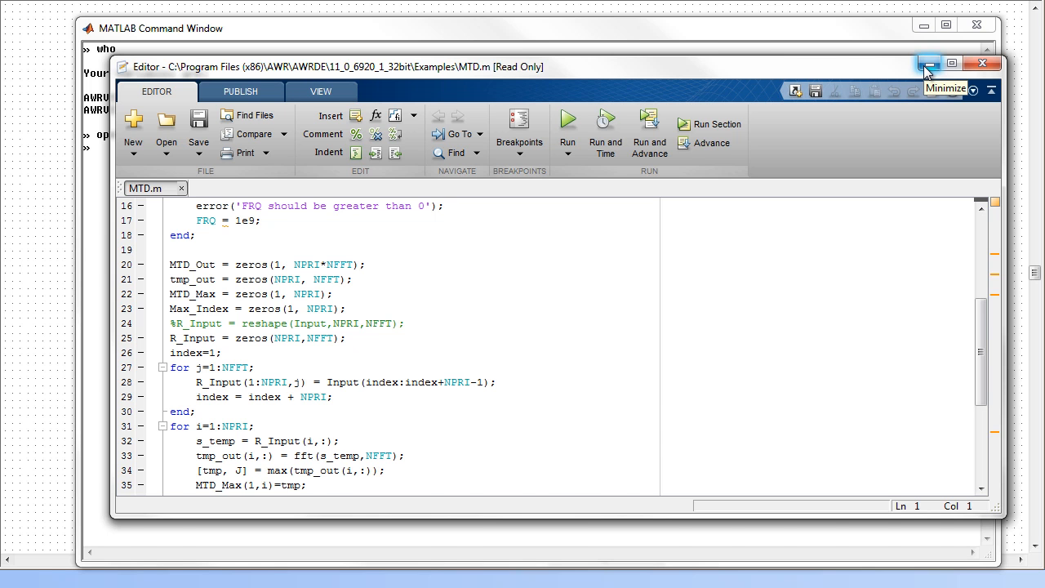
- Minimize the MTD.m editor to return to the VSS radar system diagram
{"action": "left_click", "coordinate": [929, 64]}
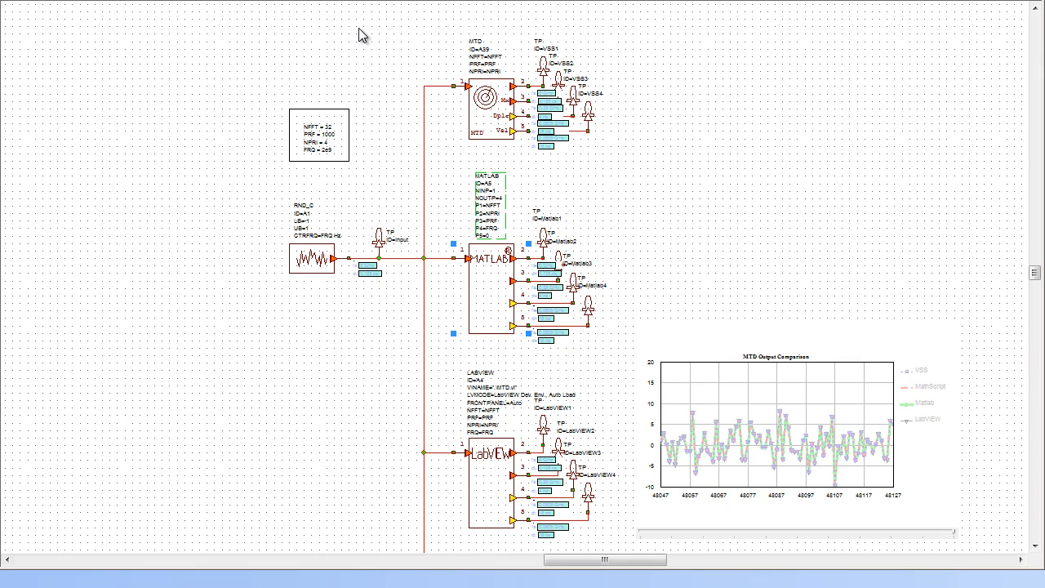
{"action": "mouse_move", "coordinate": [459, 91]}
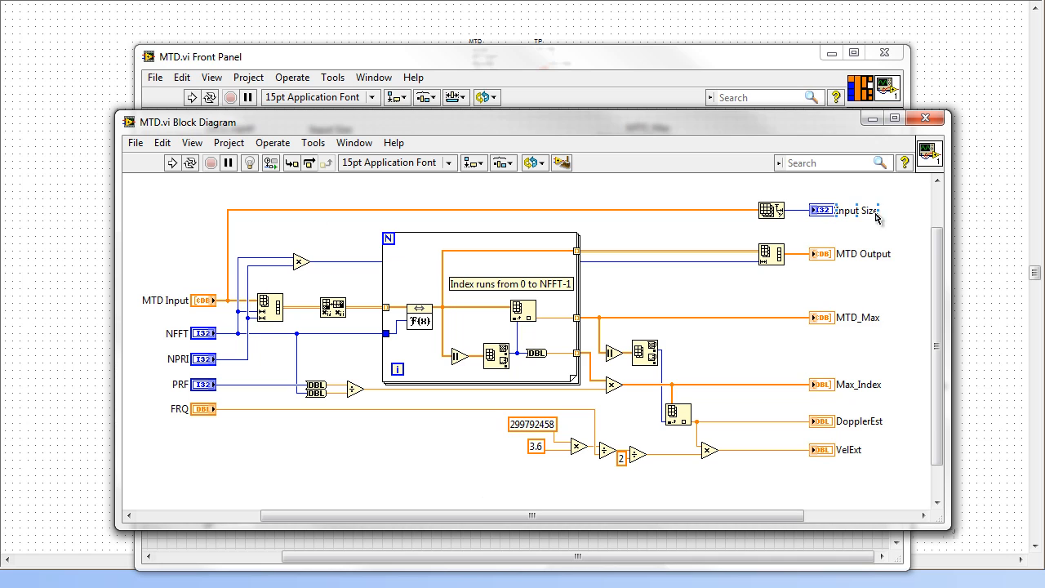
{"action": "mouse_move", "coordinate": [925, 119]}
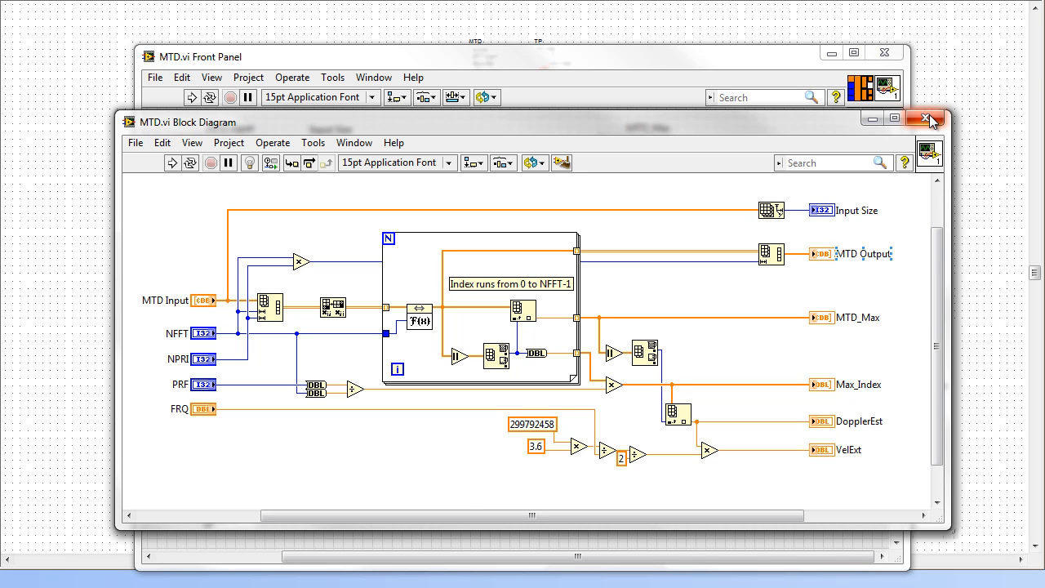
- Close the MTD.vi block diagram and minimize its front panel, returning to the AWR schematic
{"action": "left_click", "coordinate": [924, 119]}
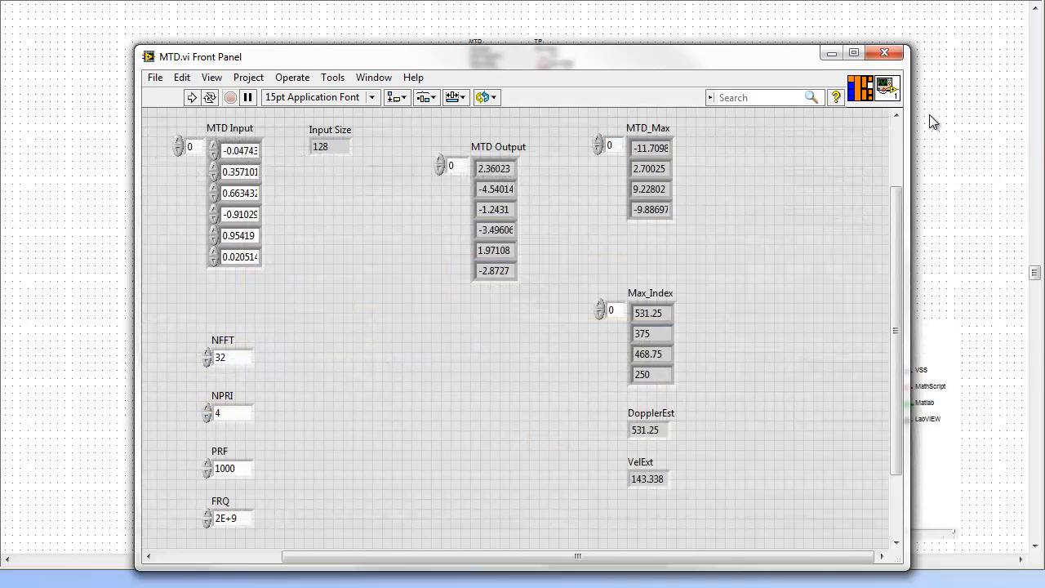
{"action": "mouse_move", "coordinate": [830, 53]}
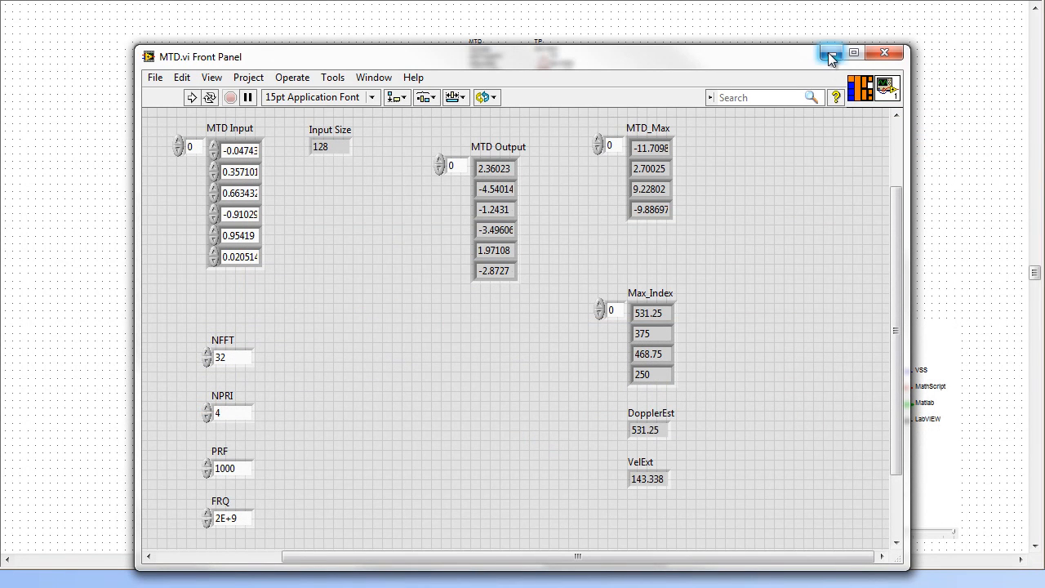
{"action": "left_click", "coordinate": [829, 53]}
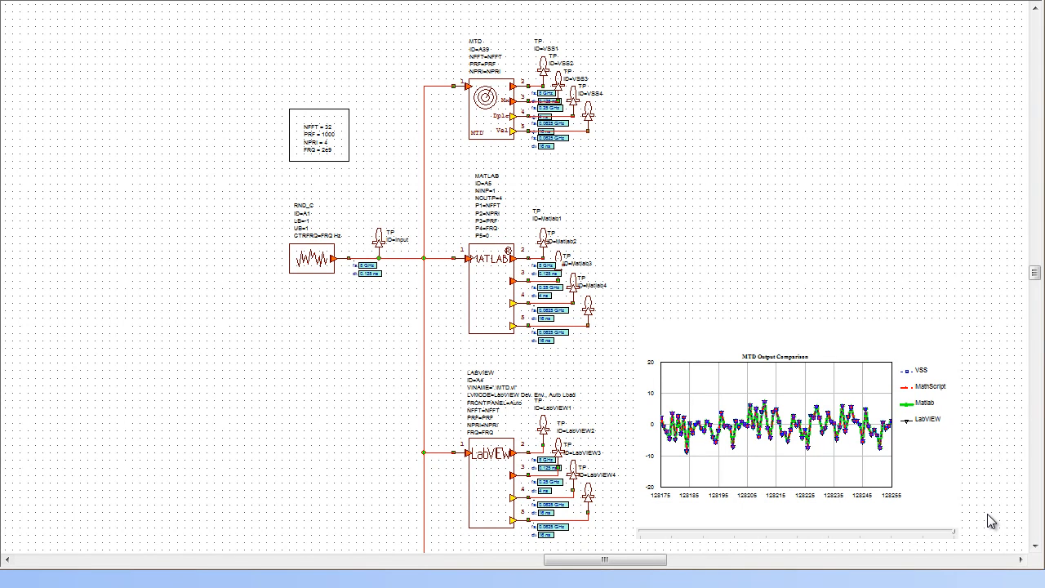
{"action": "scroll", "scroll_direction": "down", "scroll_amount": 3}
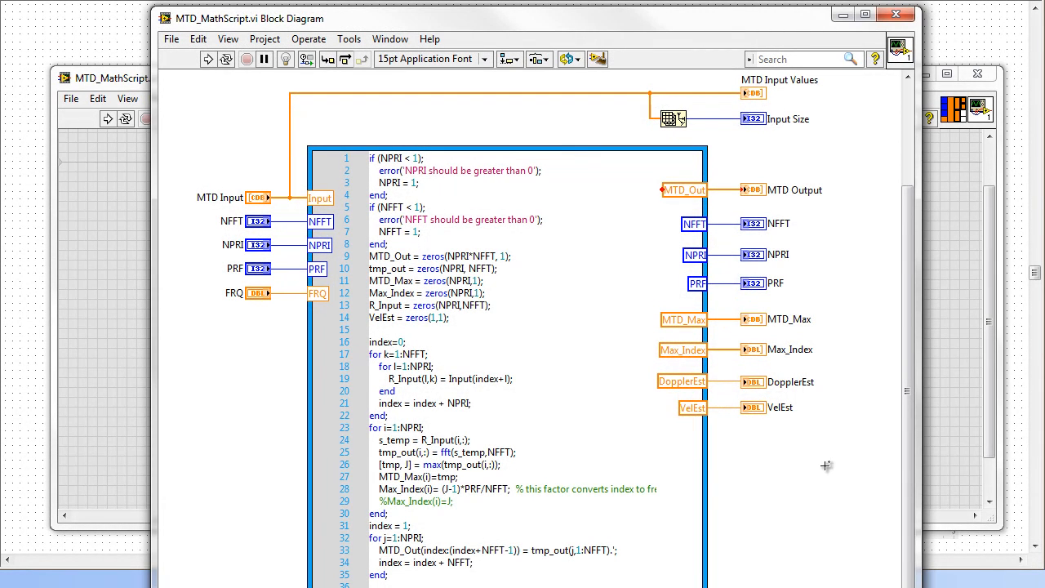
- Scroll the MathScript node down to the Doppler and velocity estimate calculations
{"action": "scroll", "scroll_direction": "down", "scroll_amount": 3}
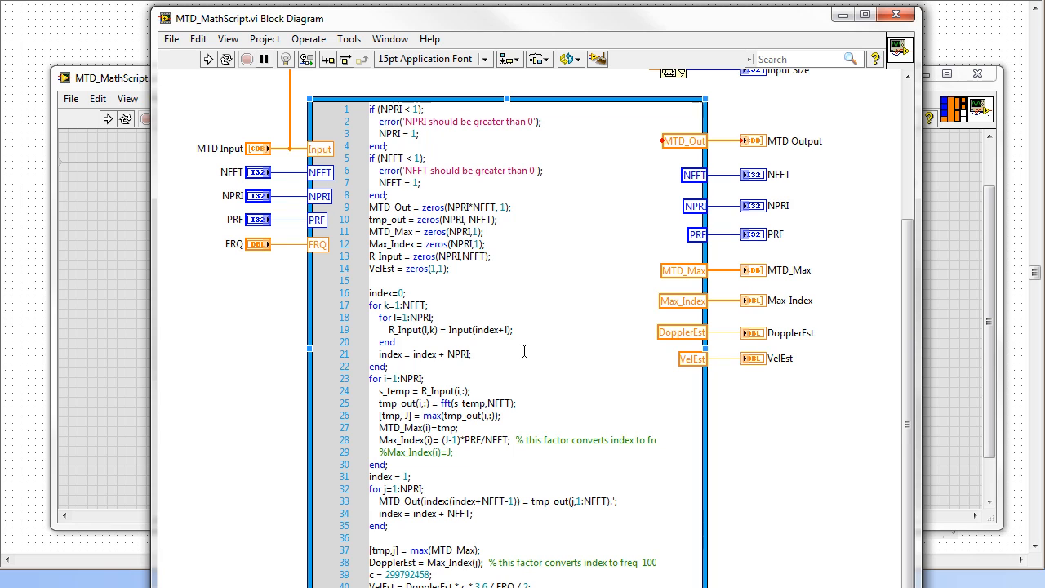
{"action": "mouse_move", "coordinate": [880, 79]}
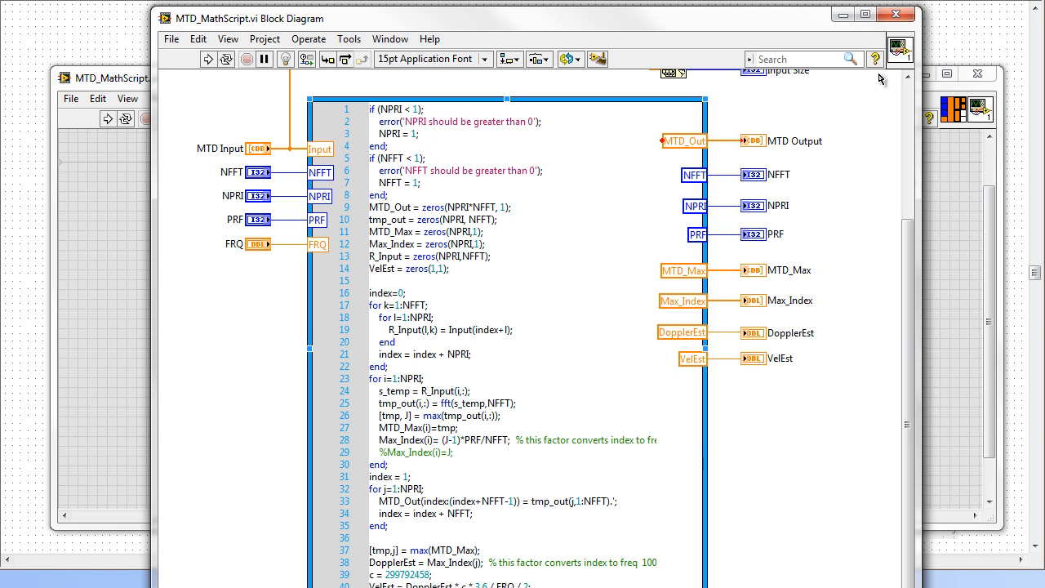